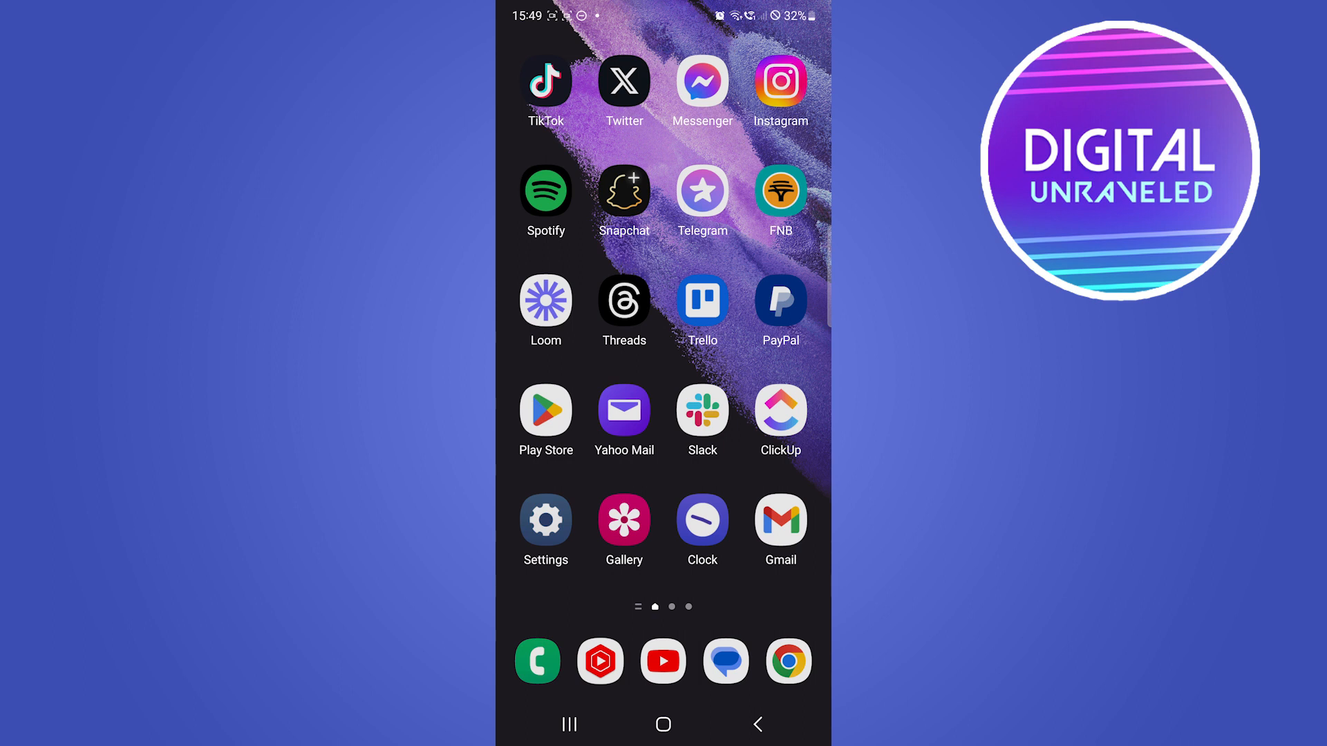
- Drag the brightness slider to minimum and pull down the full quick settings panel
scroll("down", 3)
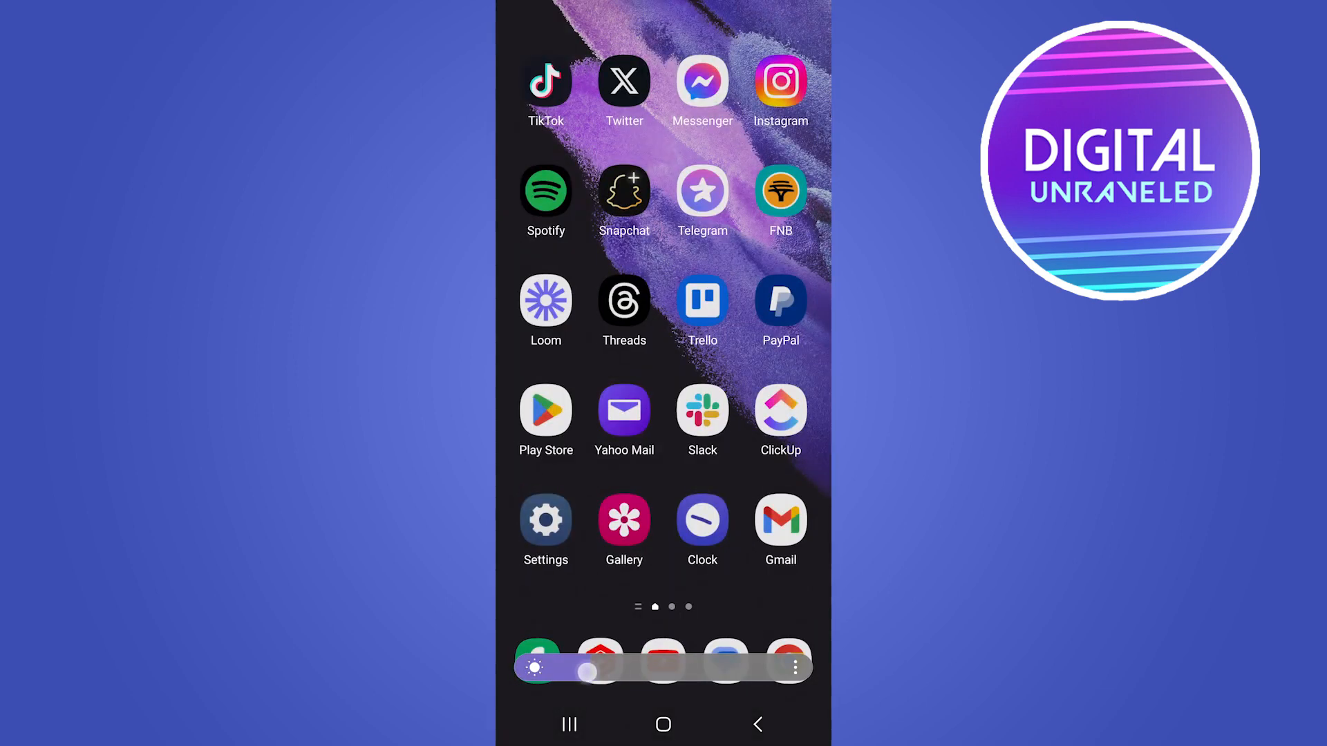
left_click_drag(588, 668, 563, 668)
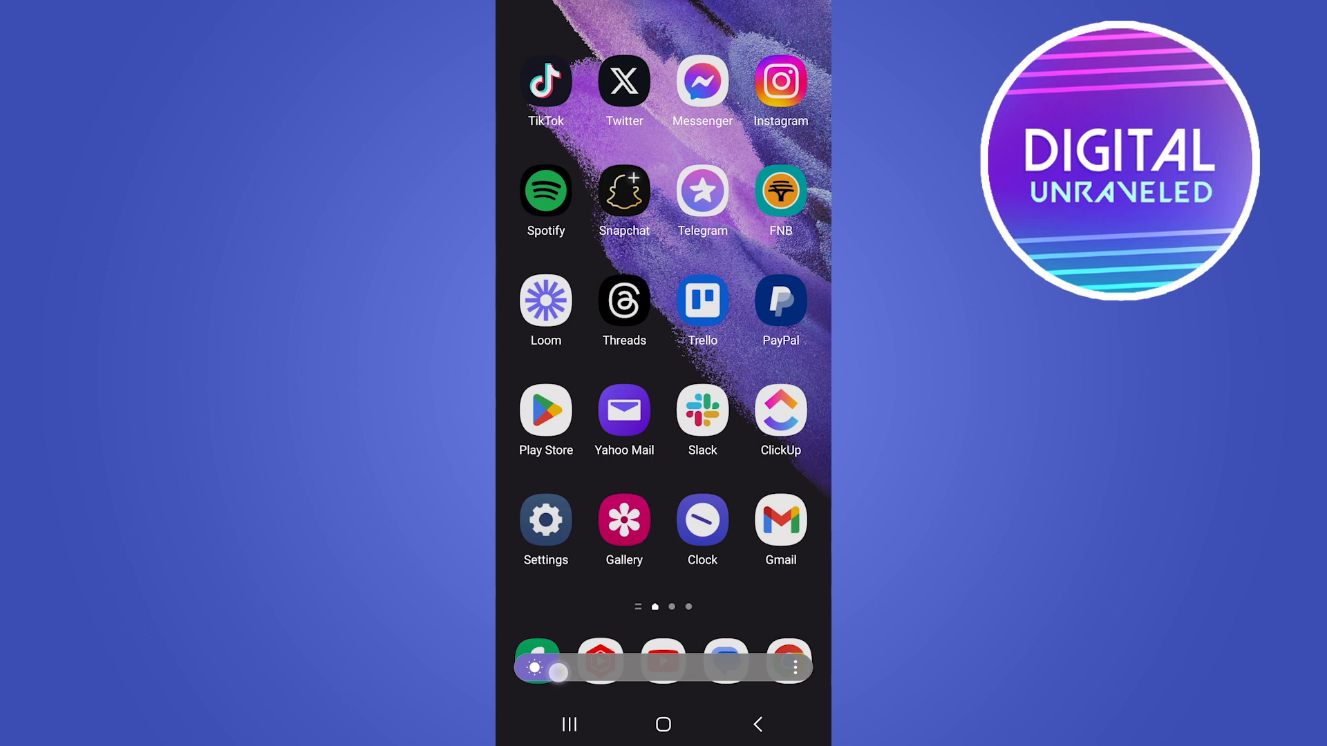
scroll("down", 3)
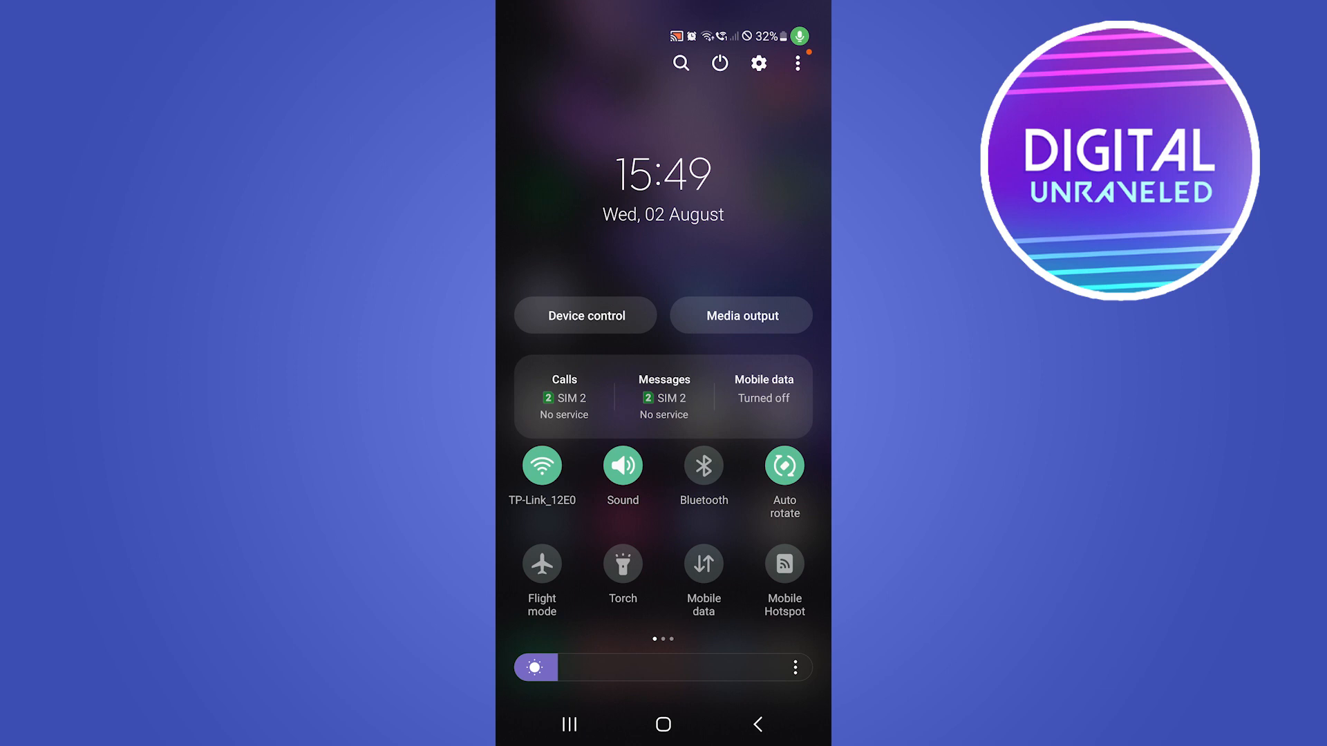
- Raise the screen brightness nearly to full using the floating brightness slider
left_click_drag(536, 668, 567, 668)
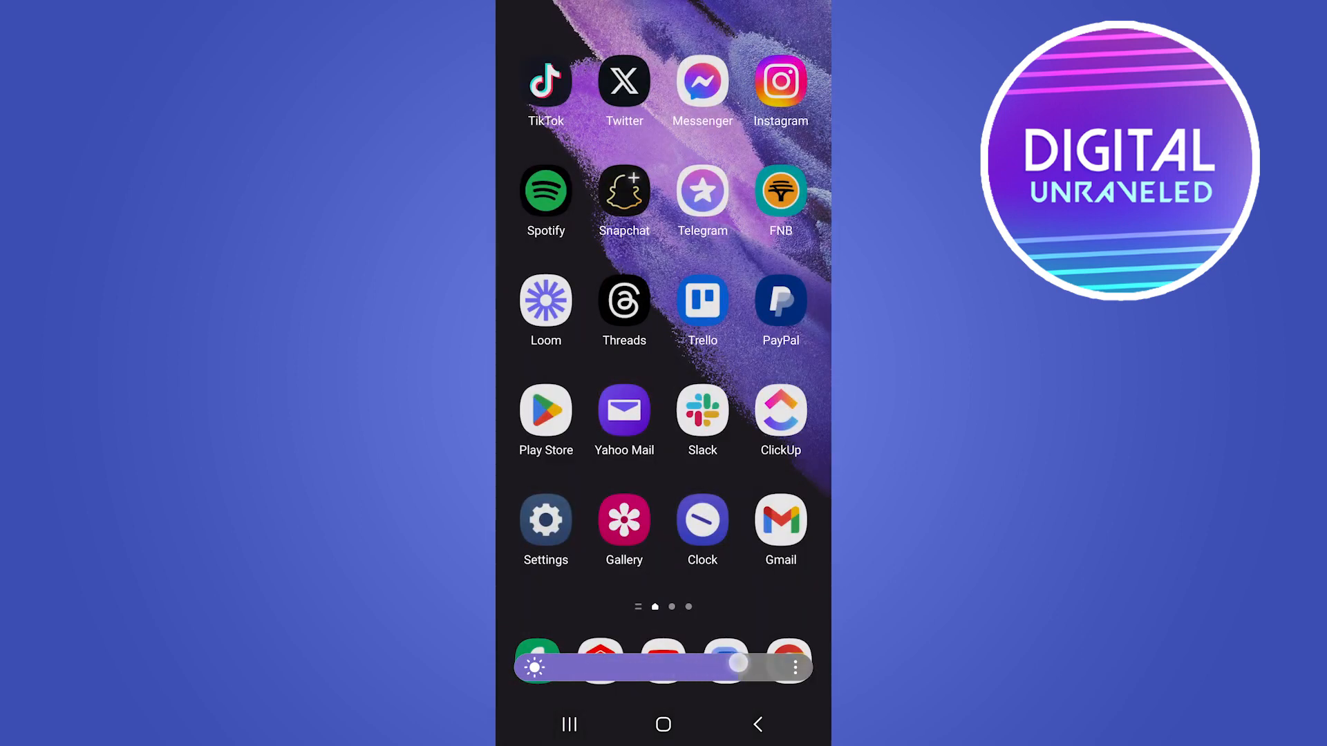
left_click_drag(736, 667, 576, 666)
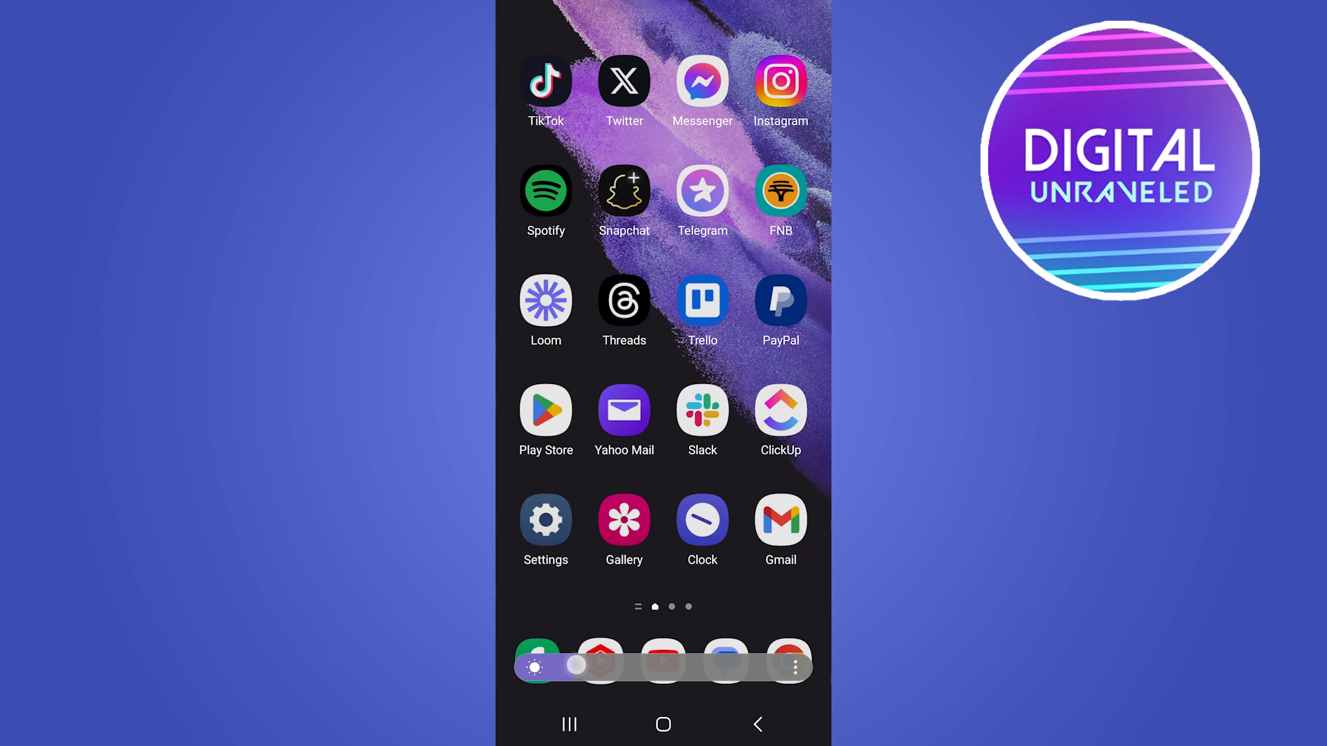
left_click_drag(576, 664, 746, 665)
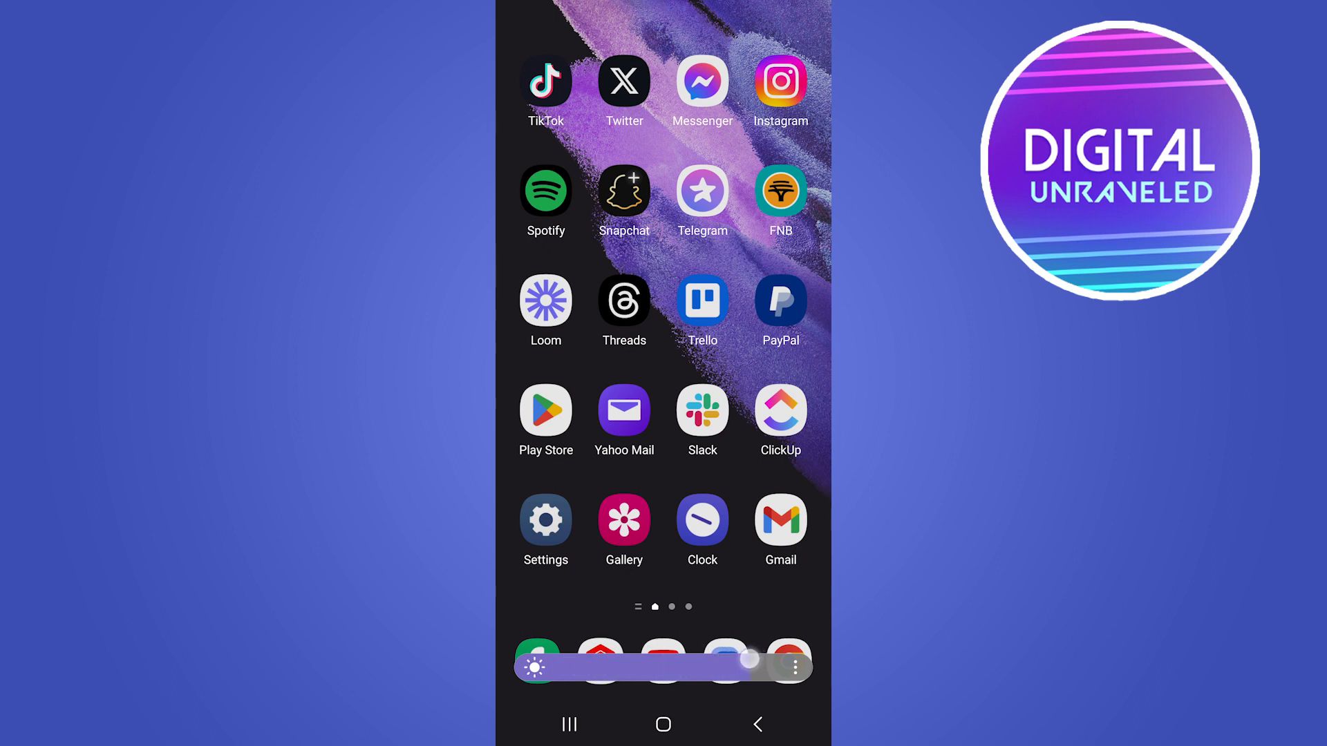
left_click_drag(748, 663, 670, 668)
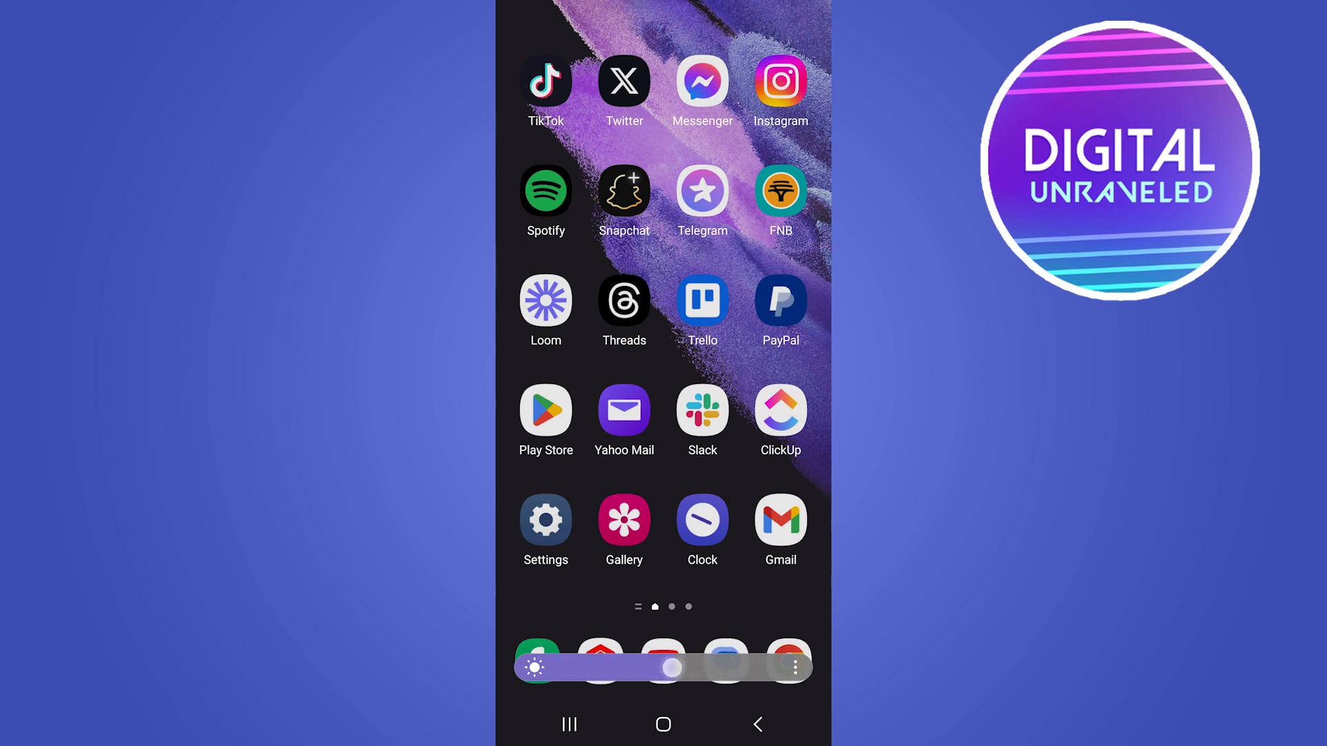
left_click_drag(671, 668, 559, 668)
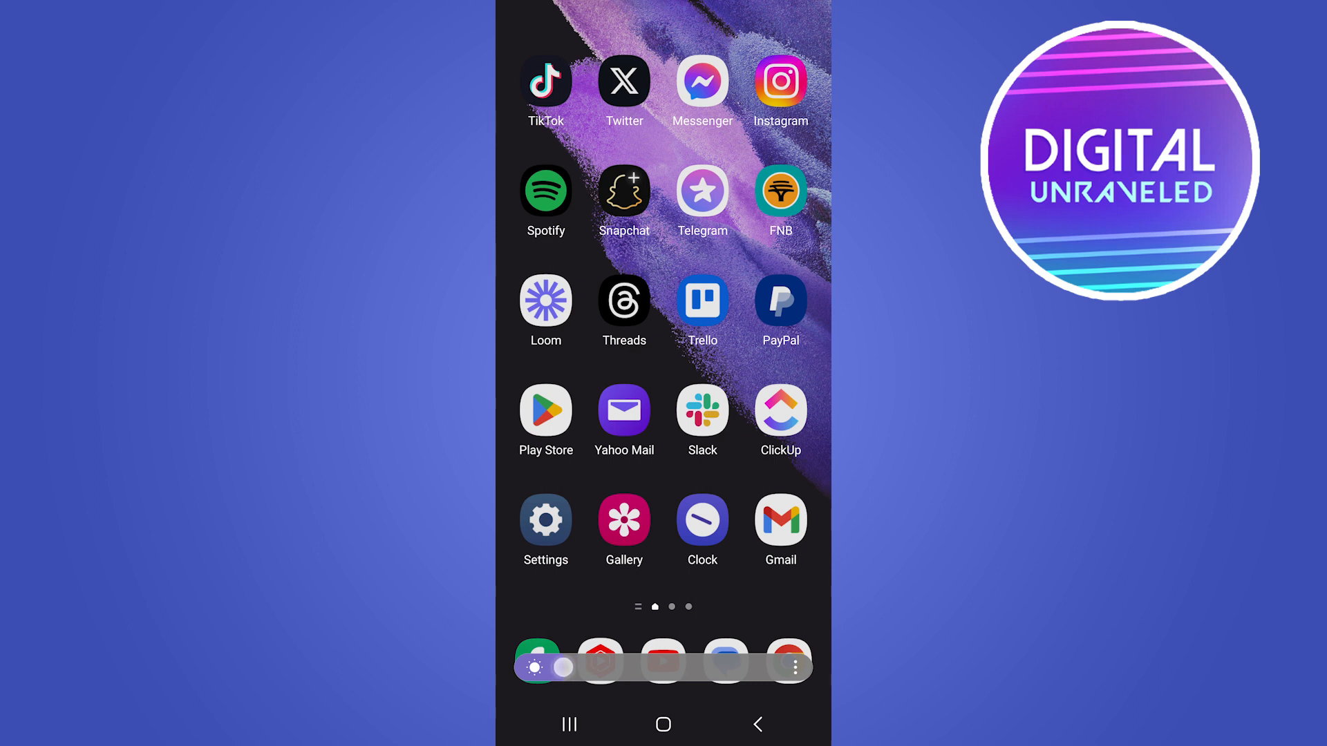
left_click_drag(562, 668, 592, 668)
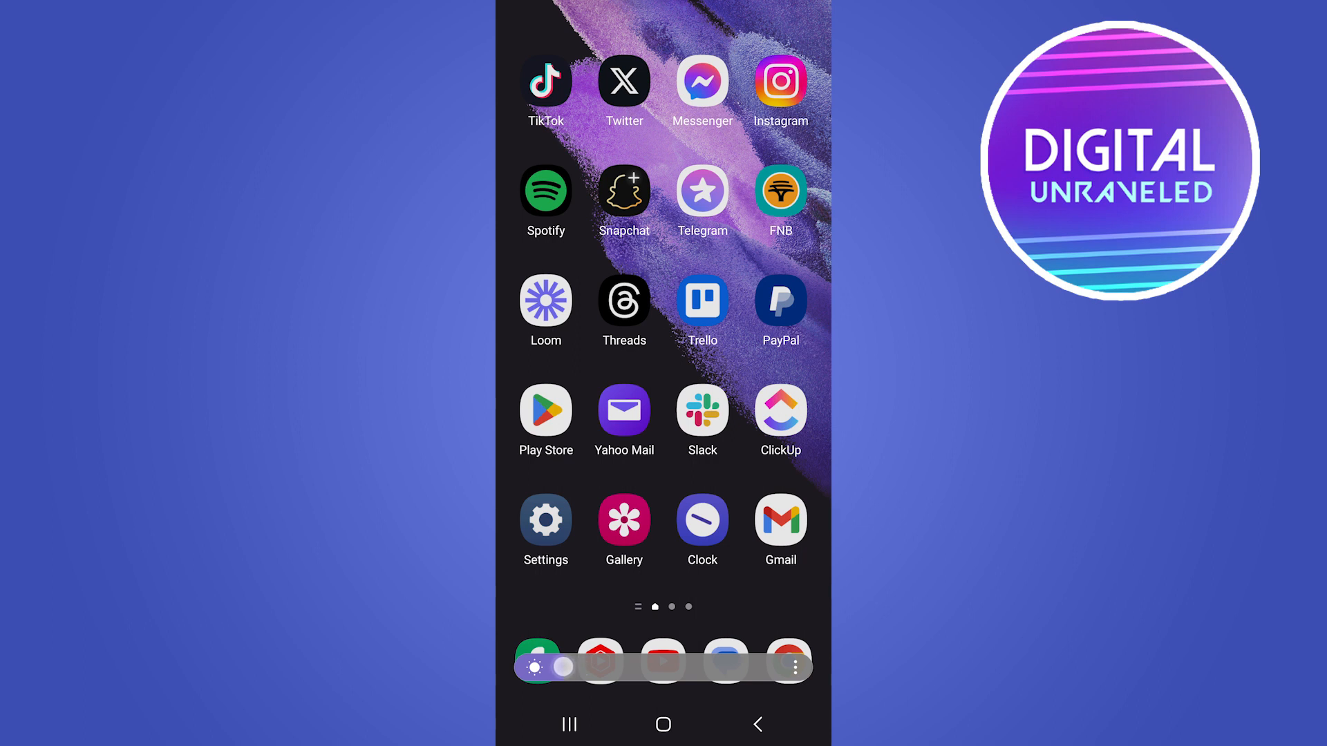
left_click_drag(557, 668, 592, 667)
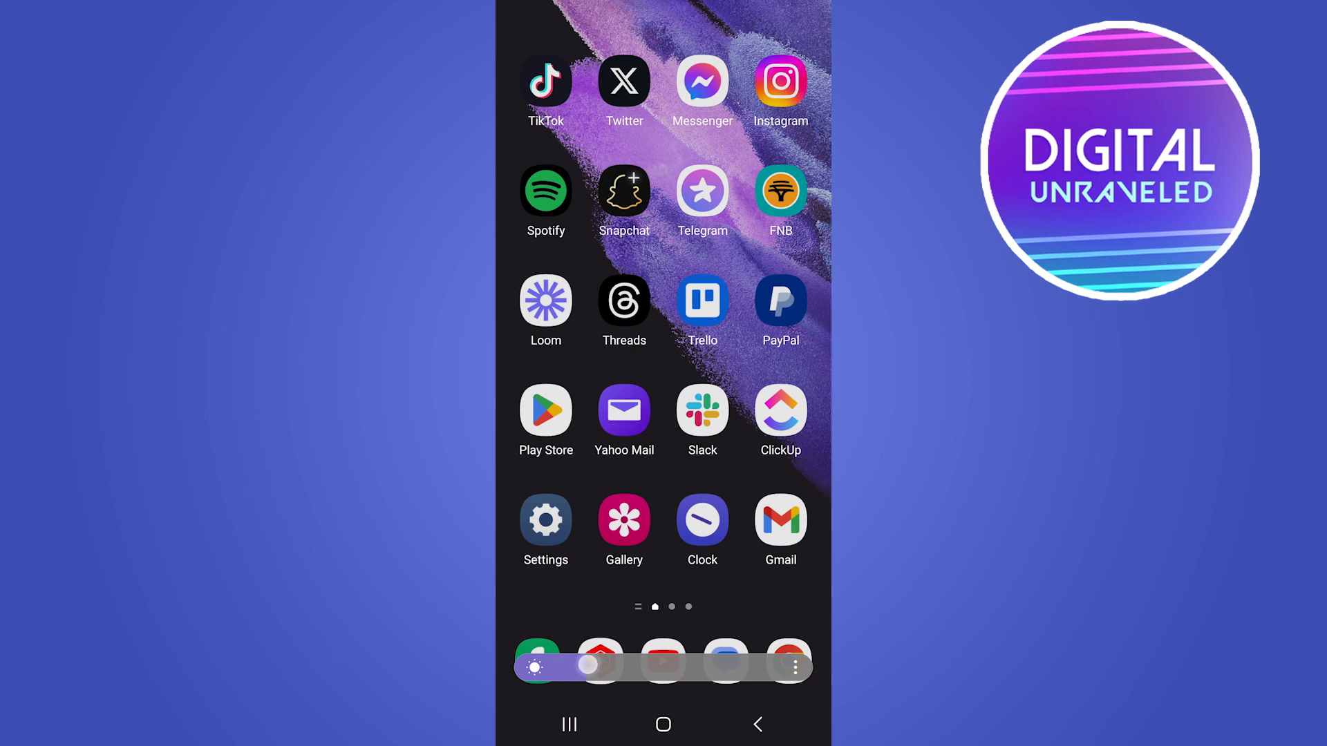
left_click_drag(592, 666, 762, 666)
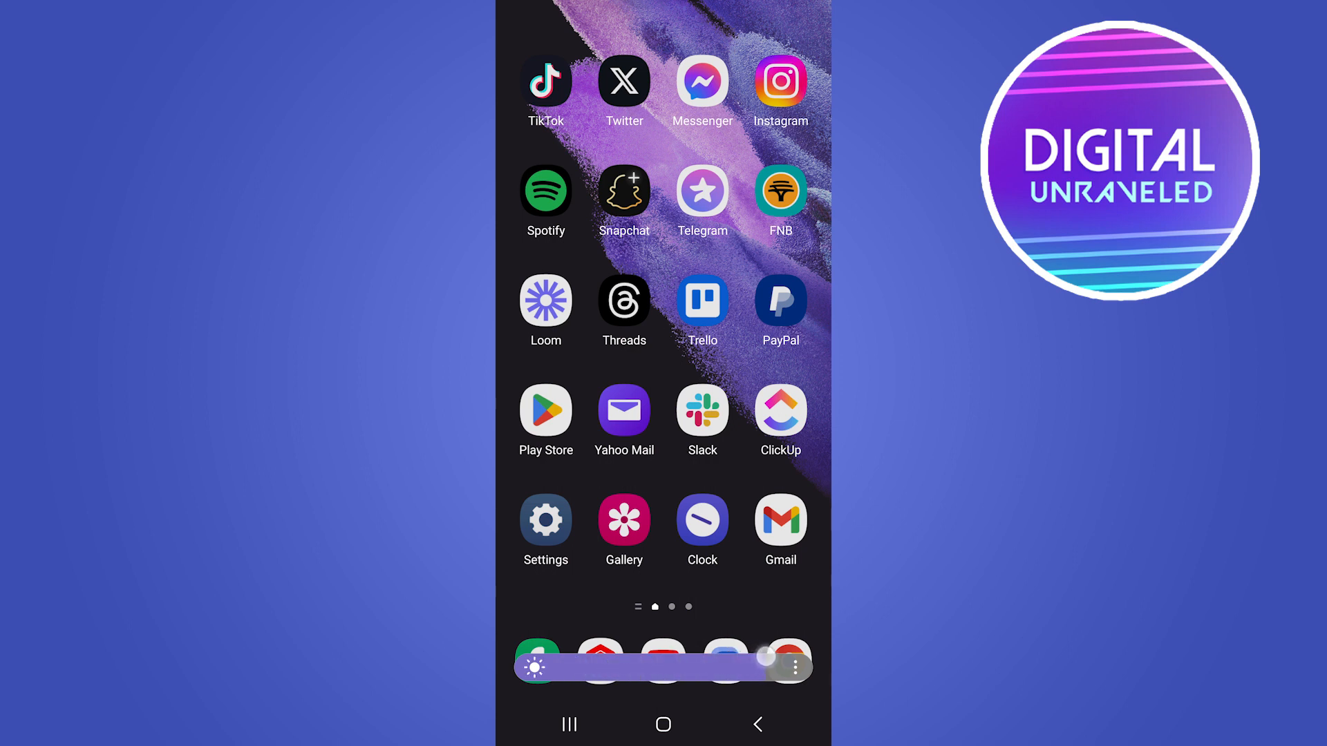
scroll("down", 3)
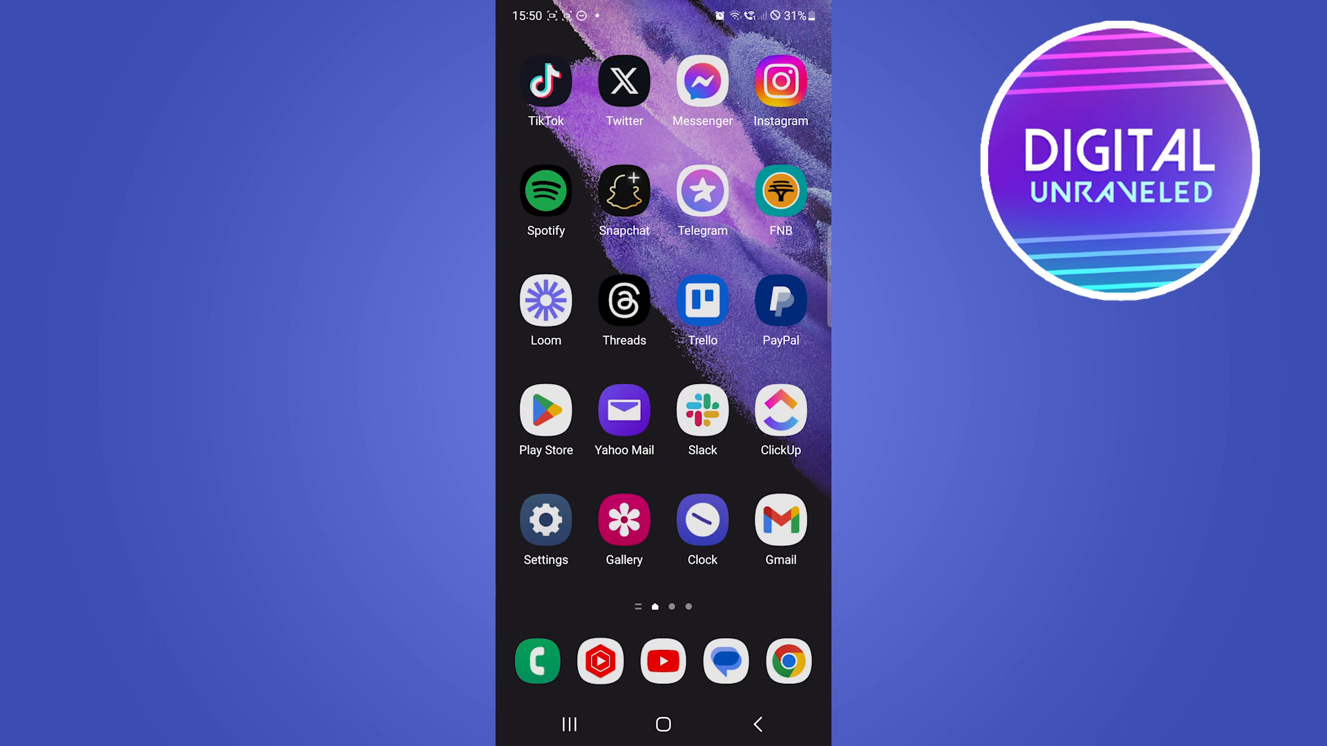
- Scroll down to dismiss the brightness slider, leaving the plain home screen
scroll("down", 3)
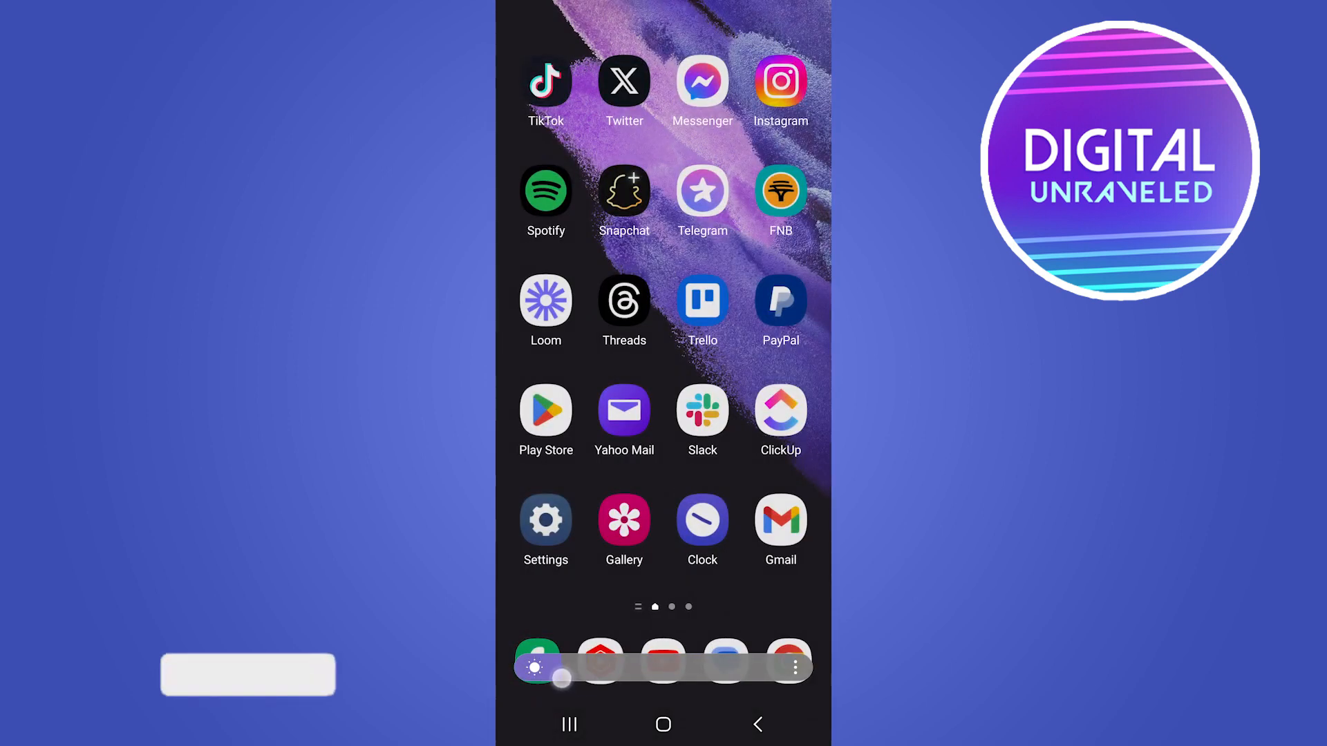
- Drag the brightness slider from the low left end almost to the right end
left_click_drag(562, 678, 762, 666)
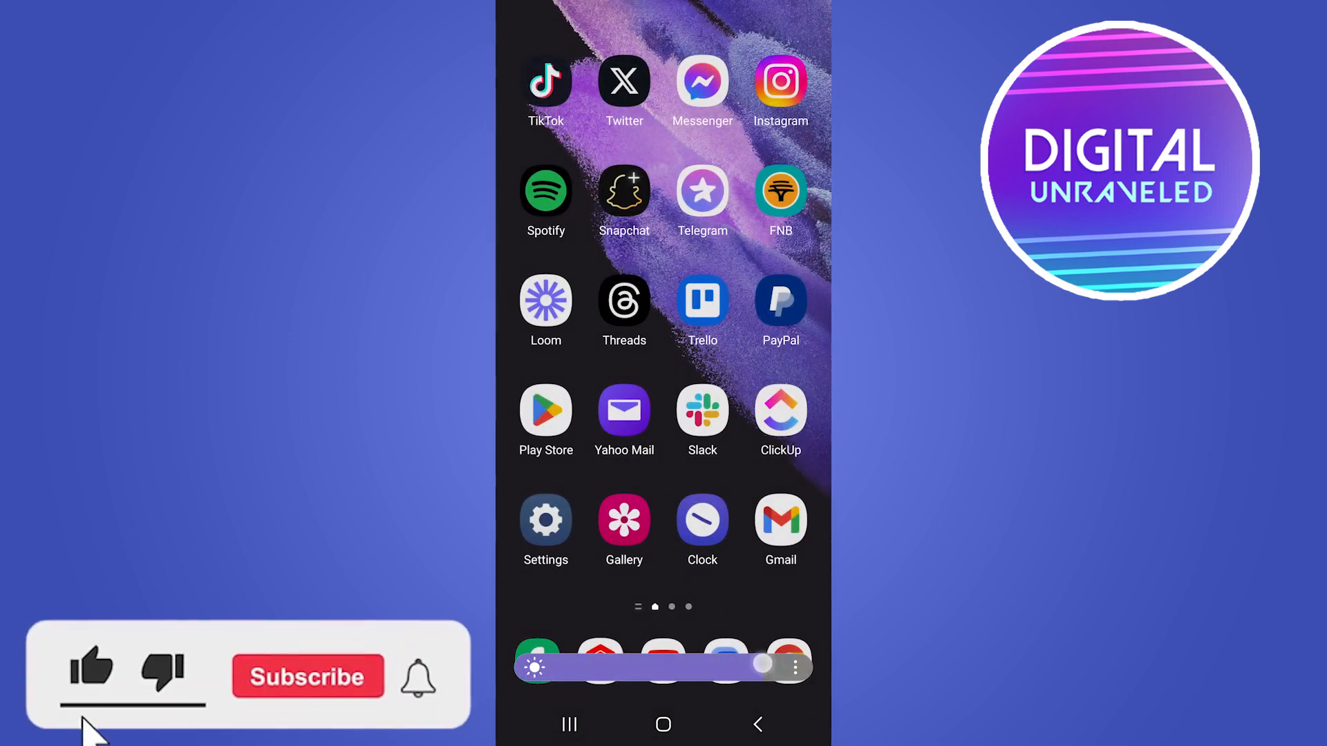